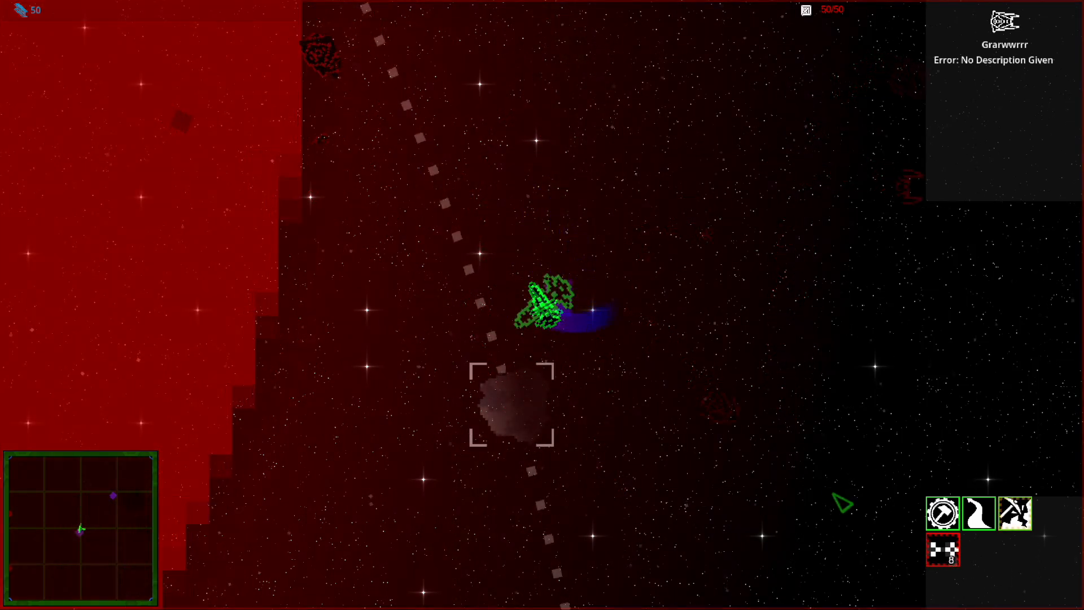
Sign in to the Steamworks partner account and bring up the Von Neumann header capsule artwork section
{"action": "left_click", "coordinate": [1014, 514]}
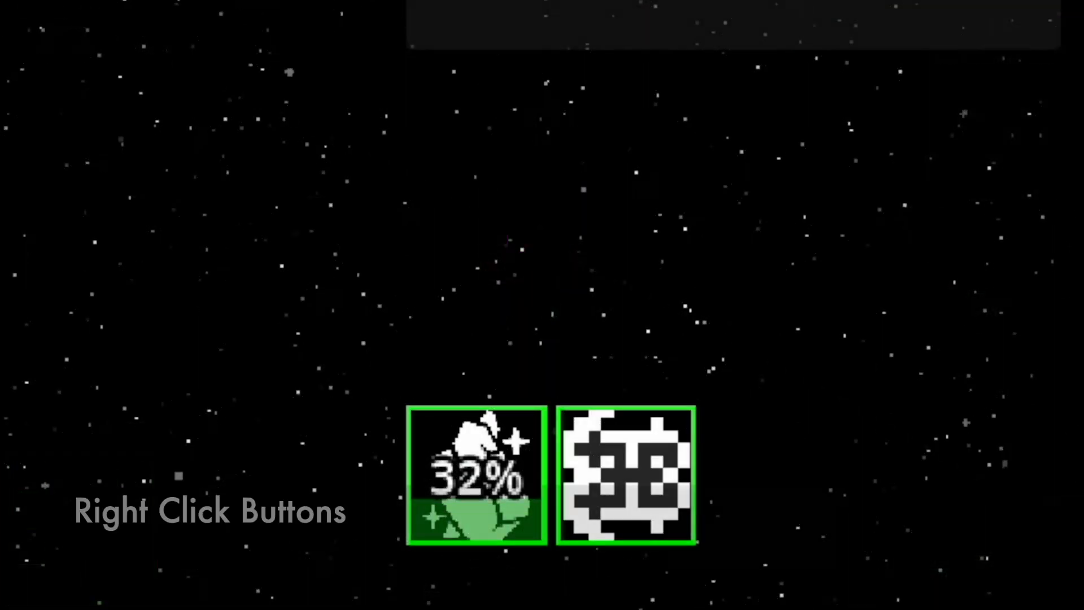
{"action": "right_click", "coordinate": [475, 475]}
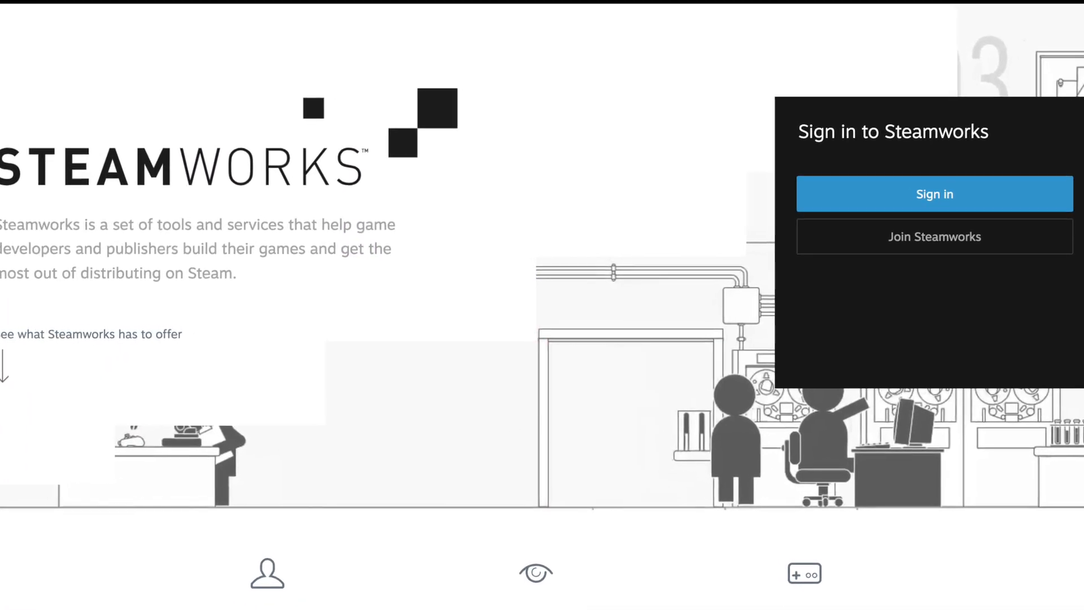
{"action": "left_click", "coordinate": [934, 193]}
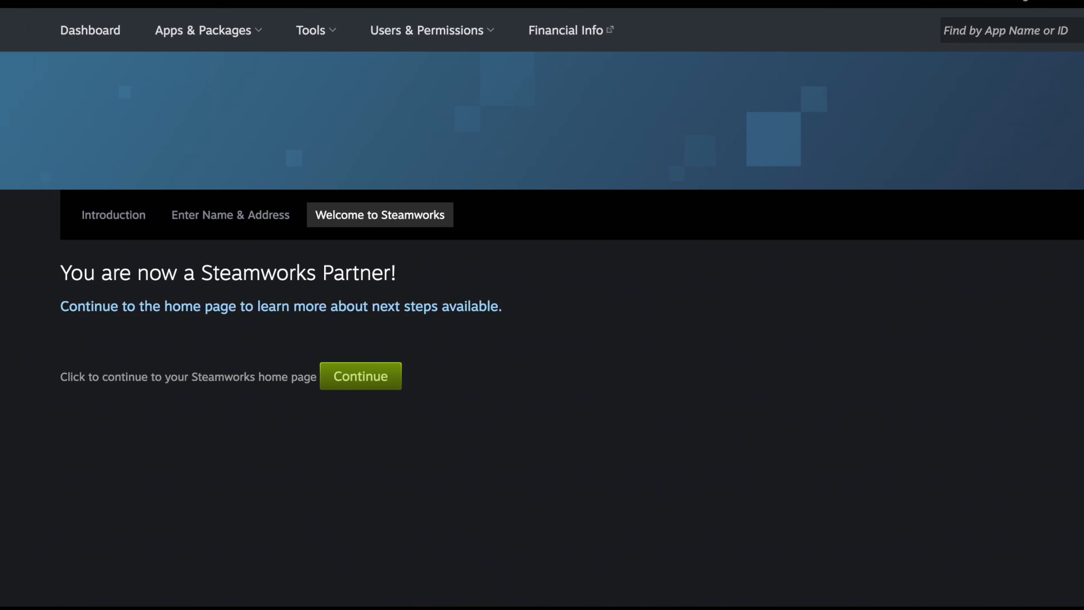
{"action": "left_click", "coordinate": [359, 375]}
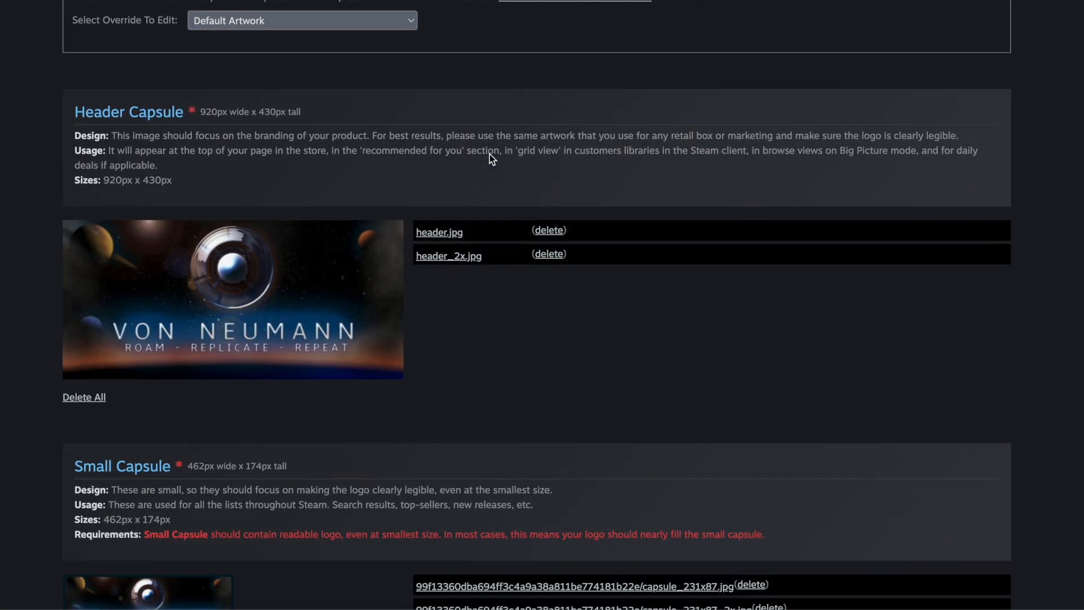
{"action": "scroll", "scroll_direction": "down", "scroll_amount": 3}
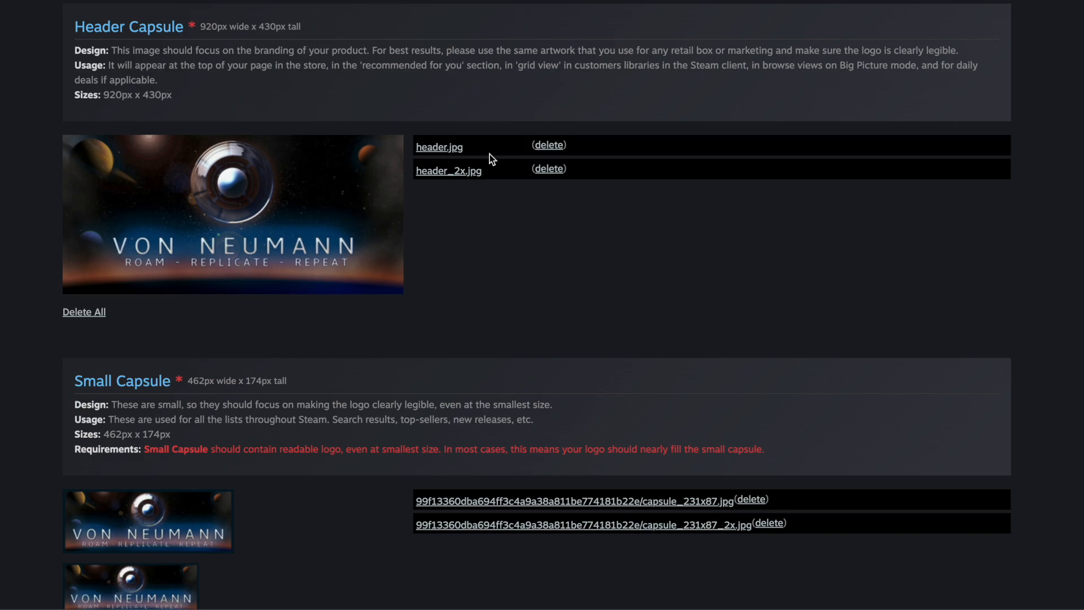